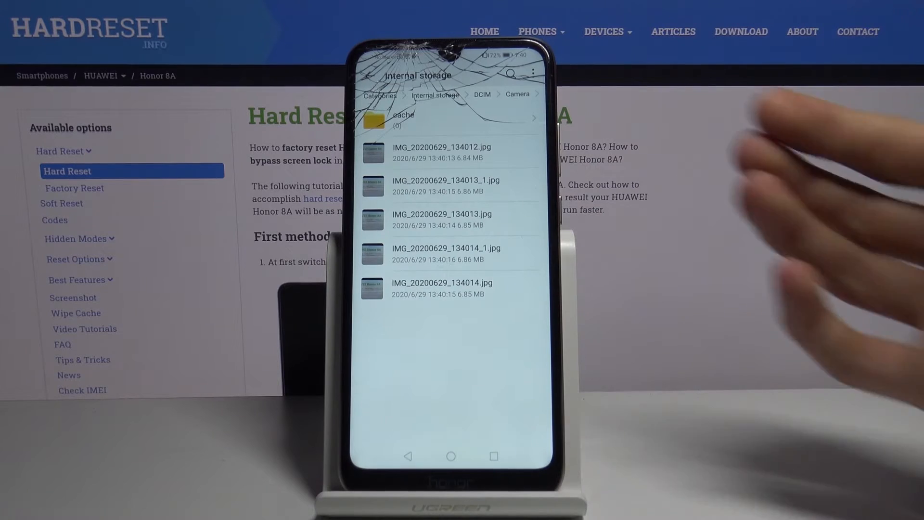
Leave the Camera folder and browse back up through the internal storage folder list
left_click(367, 77)
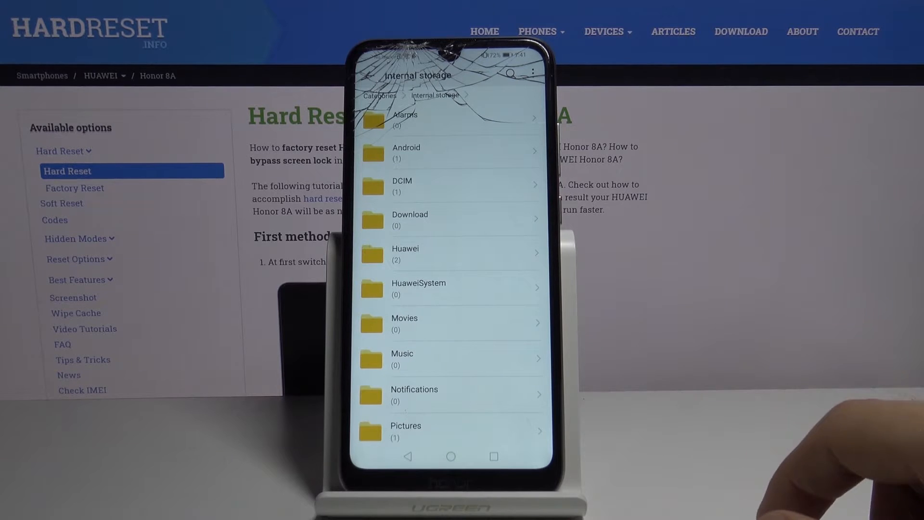
scroll("down", 3)
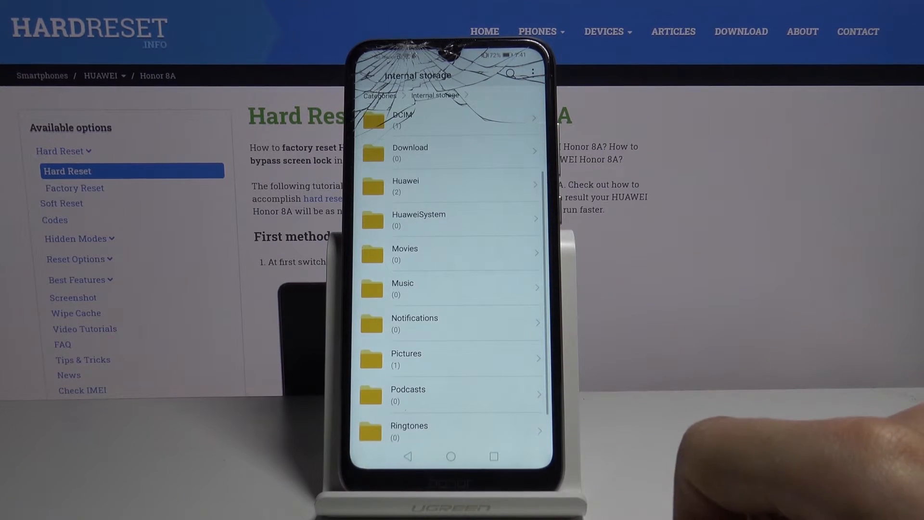
left_click(450, 152)
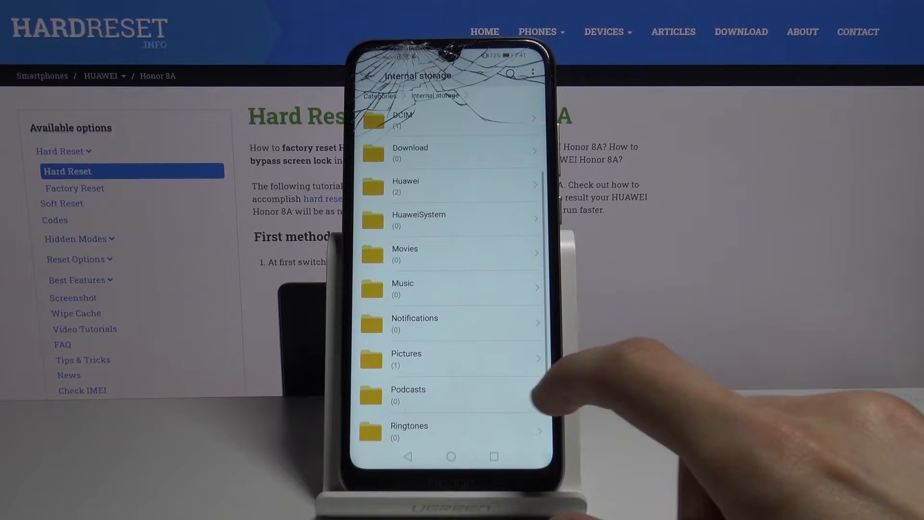
scroll("up", 3)
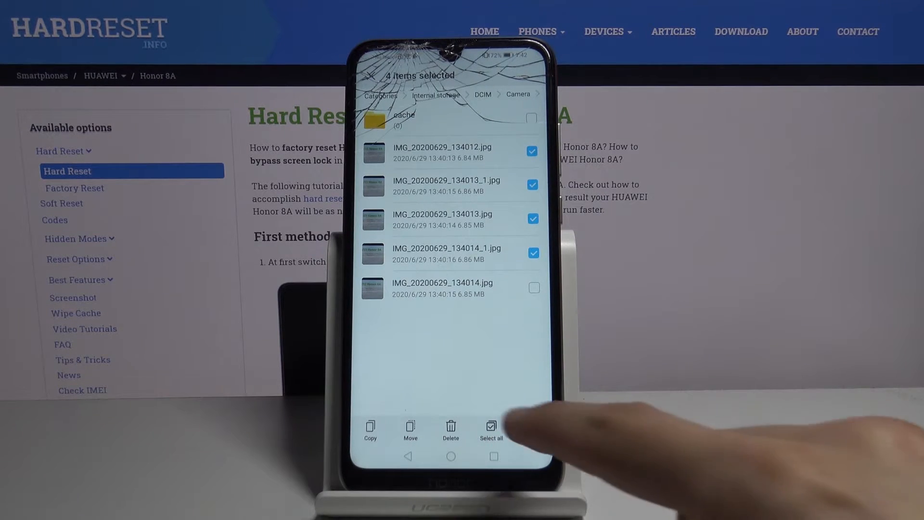
Select the whole Camera folder in DCIM so it is ready to be moved
left_click(492, 430)
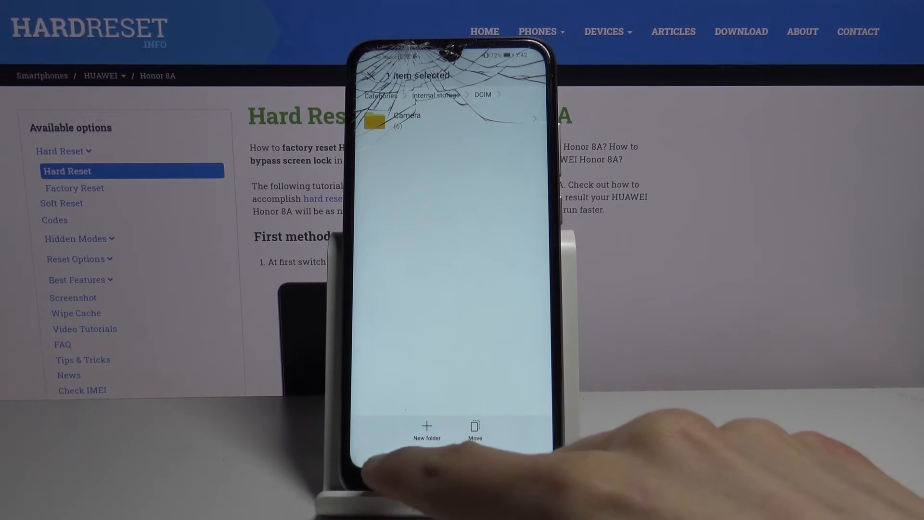
Move Camera into a new 'ytt' folder on the memory card and view its five photos
left_click(435, 95)
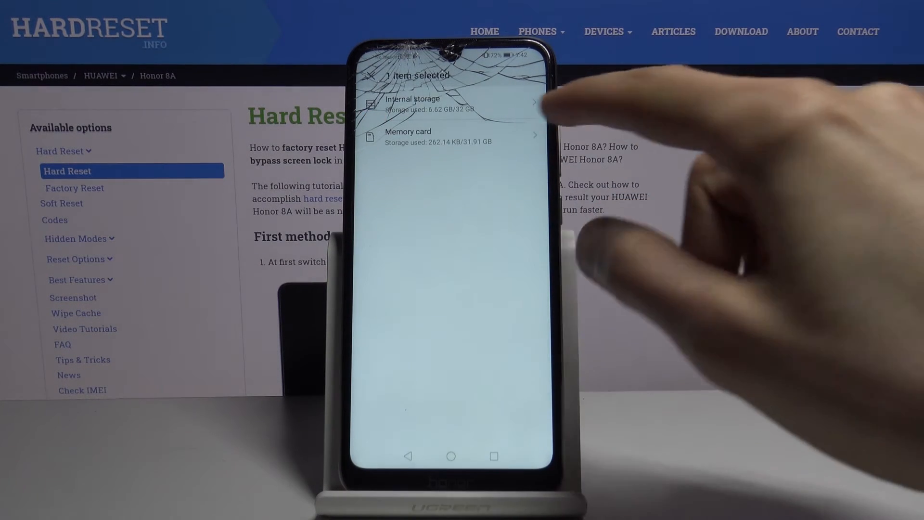
left_click(450, 136)
type("ytt")
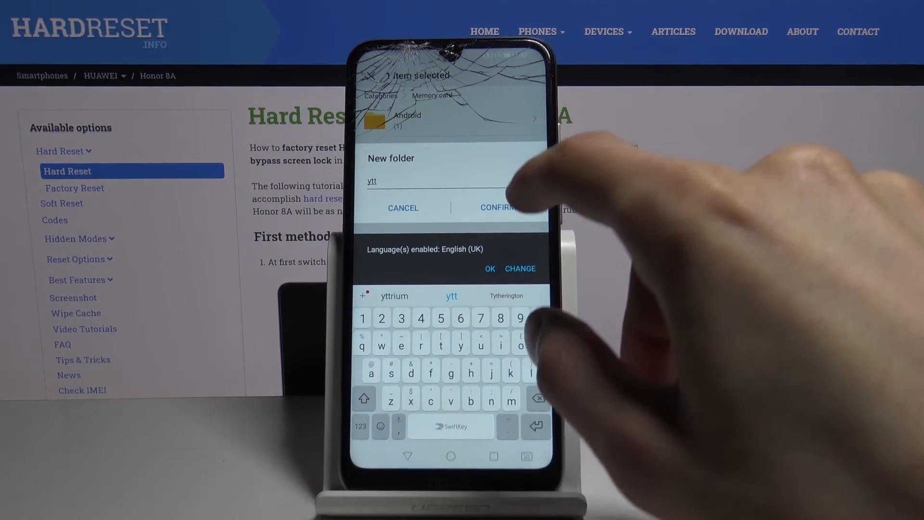
left_click(499, 208)
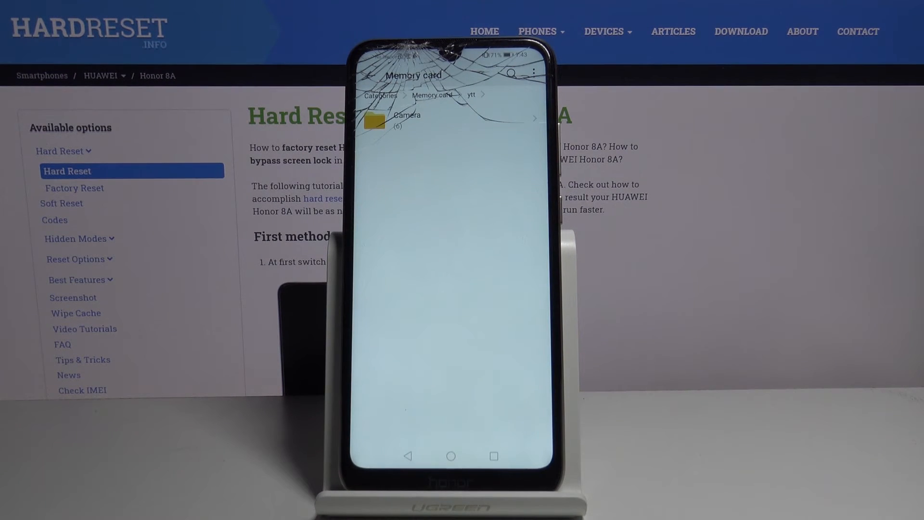
left_click(406, 118)
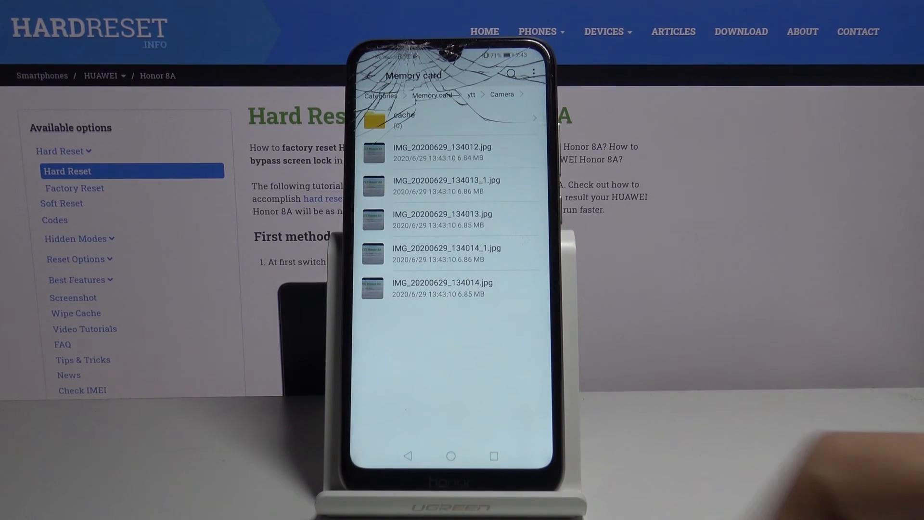